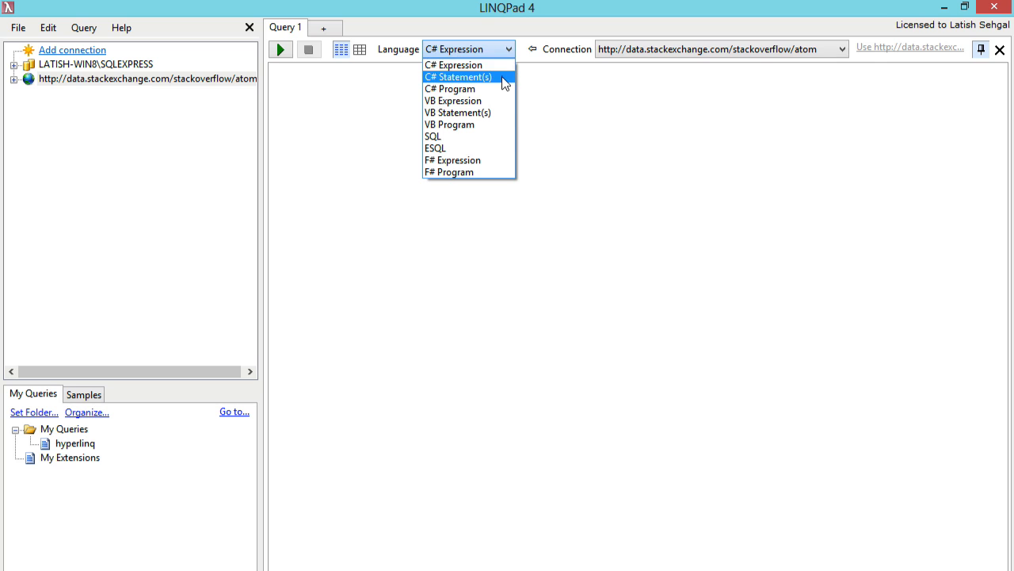
Step: Keep C# Expression as the new query's language, with Connection set to <None>
click(841, 49)
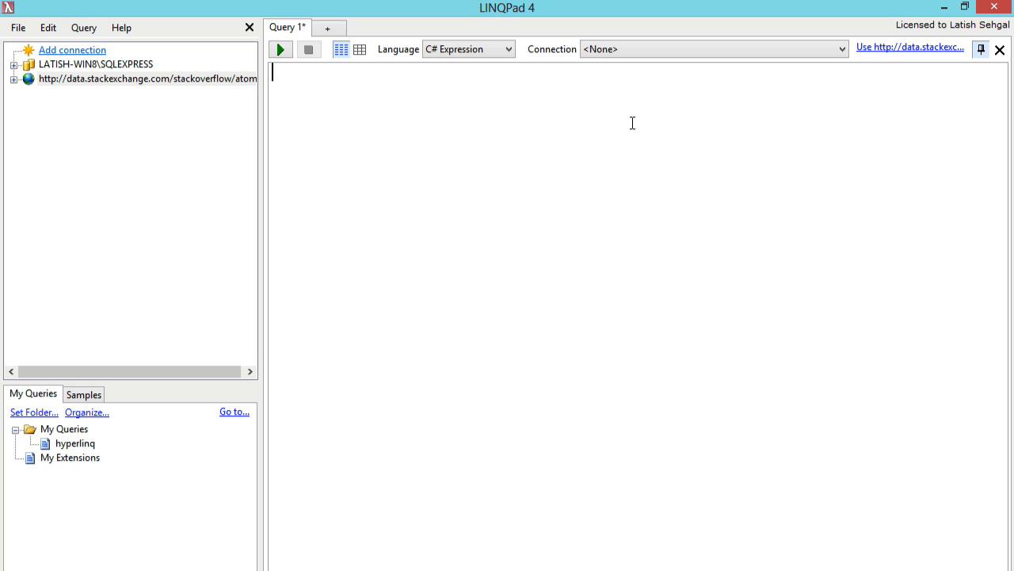
Step: Run new FileInfo(@"C:\temp\temp.txt"), fixing the string, to list the file's properties
text(new FileI)
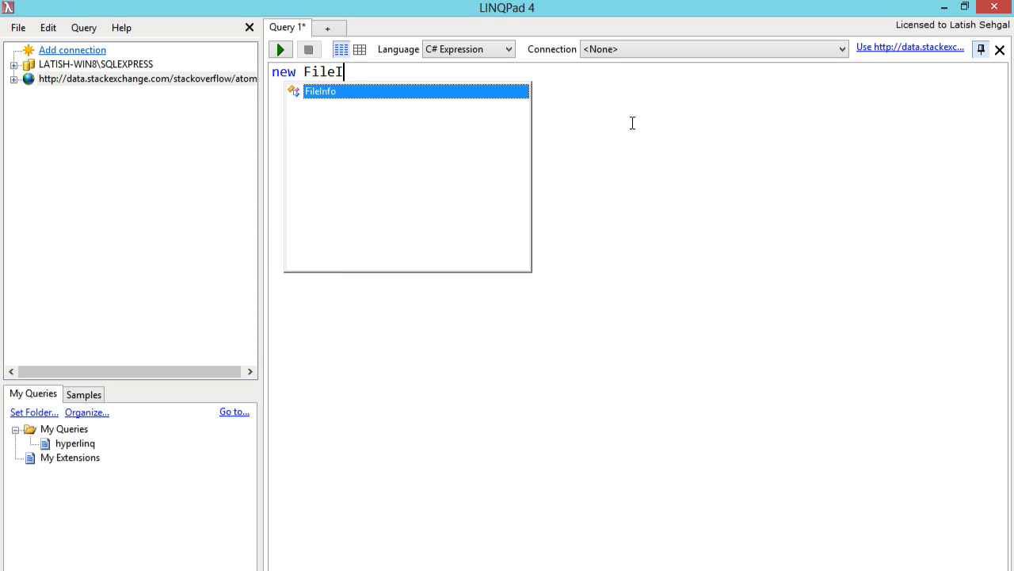
text((@"C)
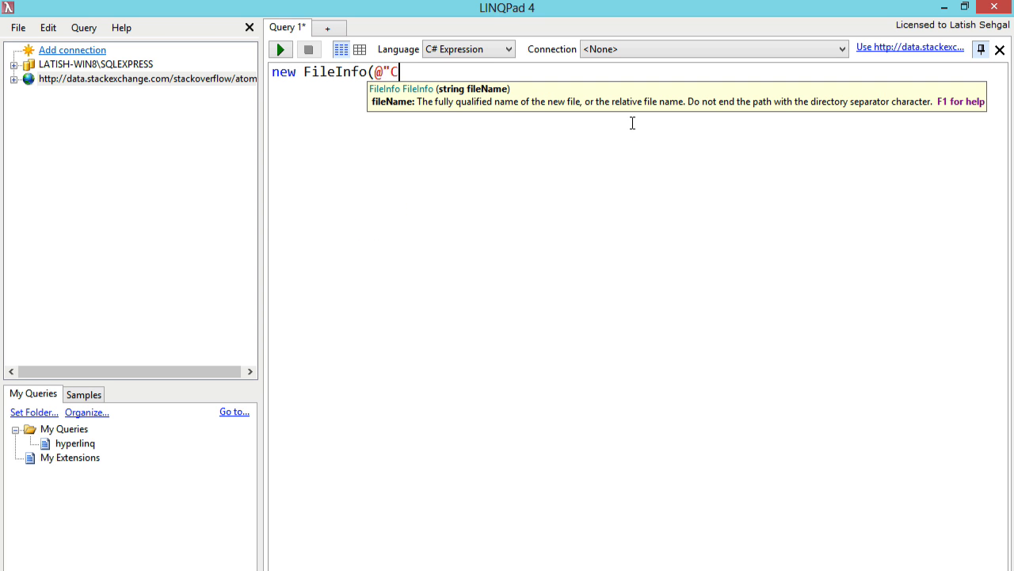
text(:\temp\temp.)
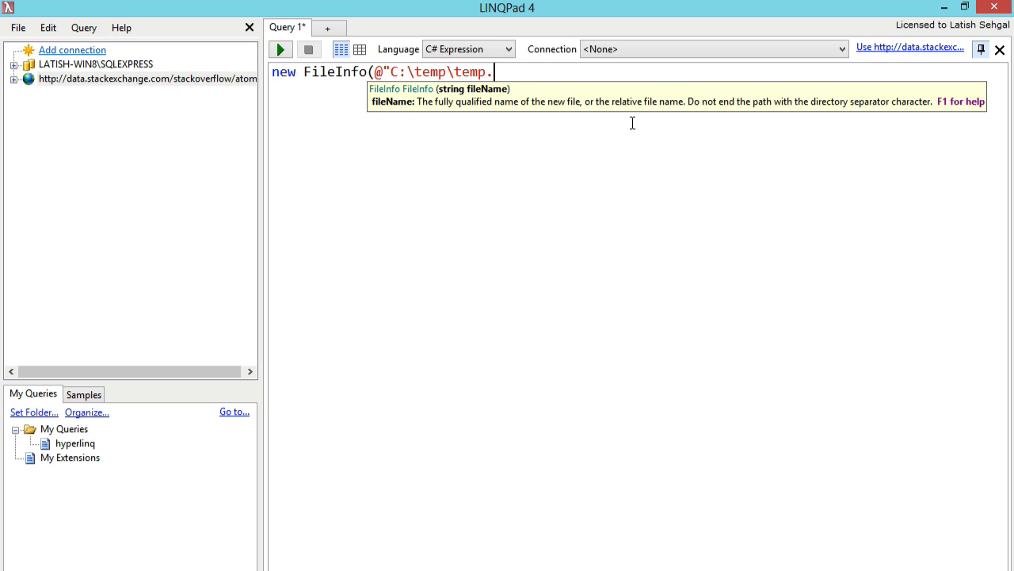
click(280, 49)
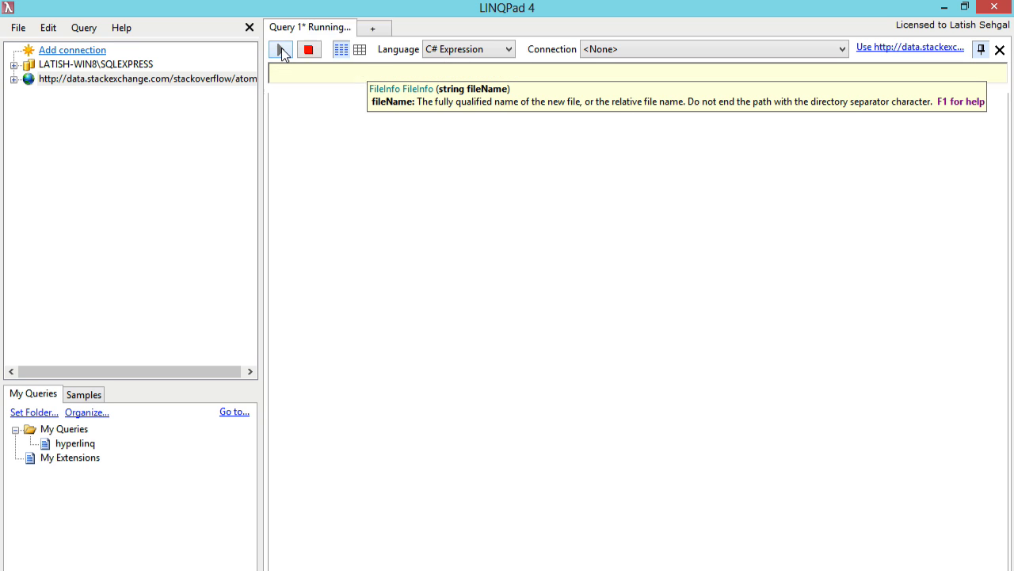
click(309, 50)
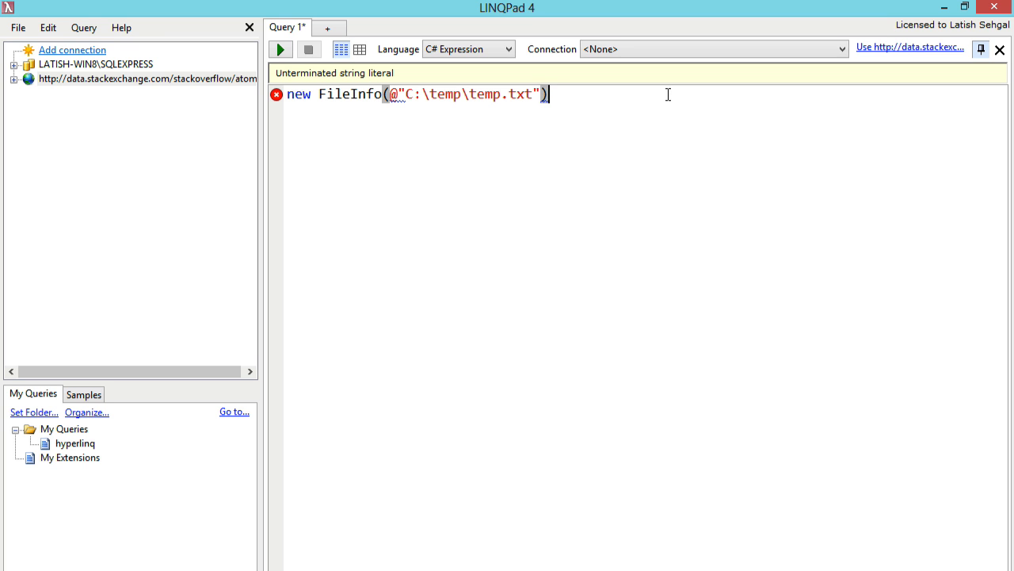
click(280, 49)
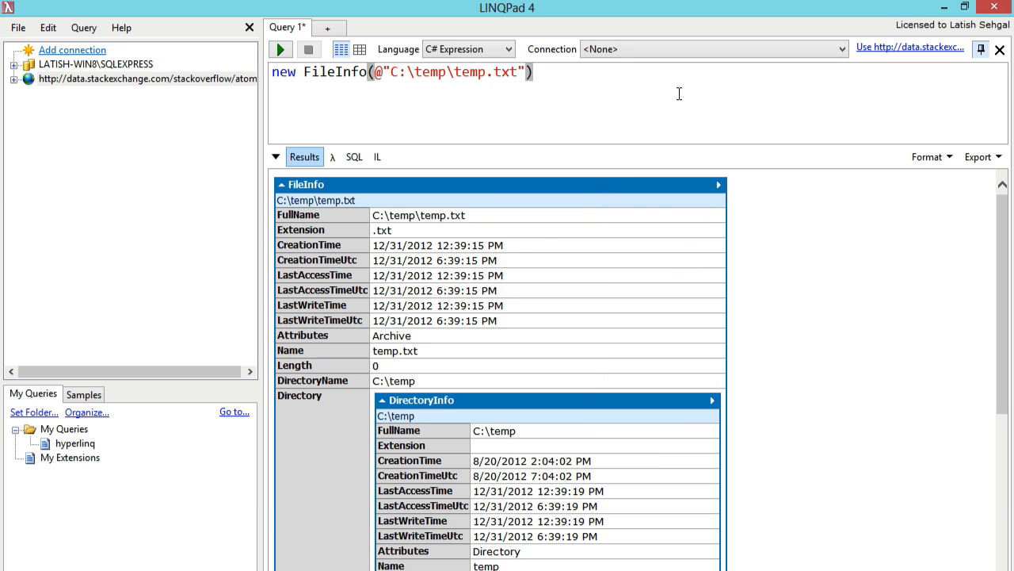
click(83, 26)
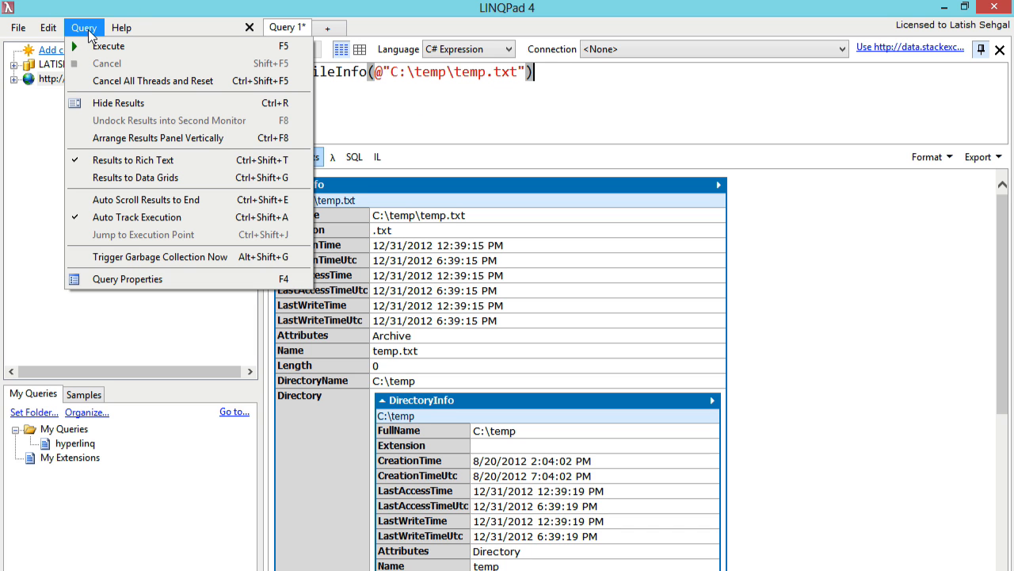
mouse_move(127, 278)
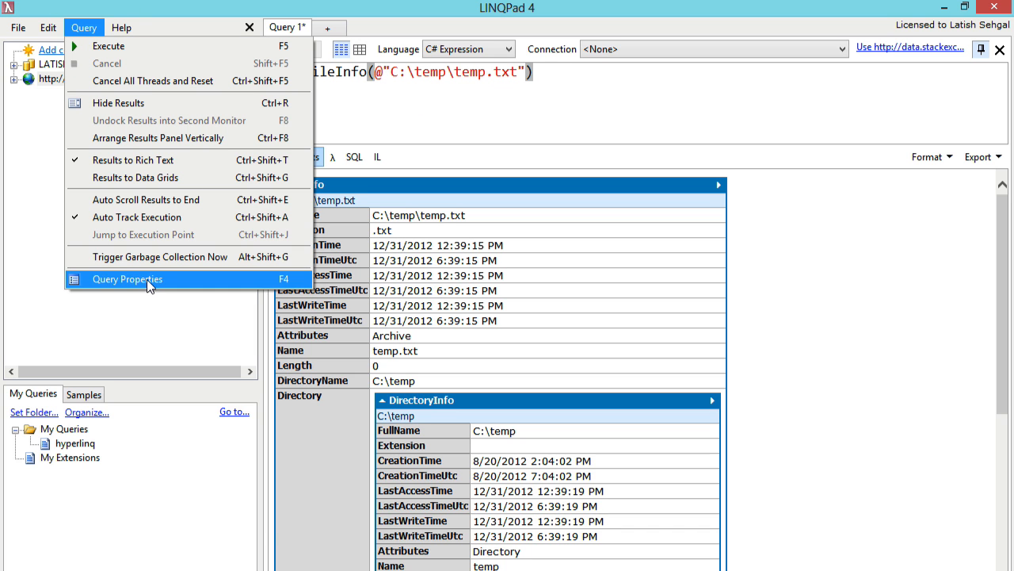
click(127, 279)
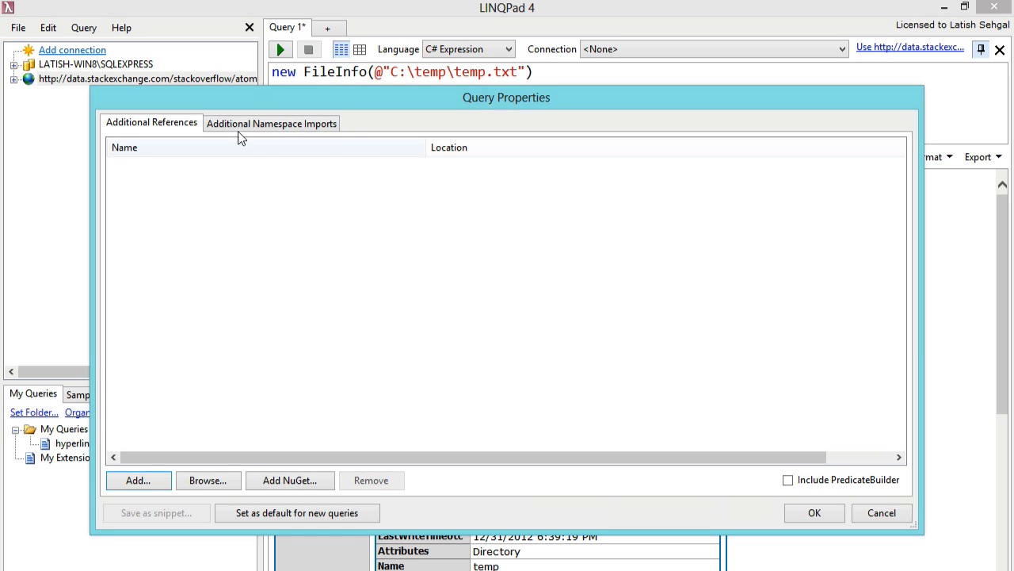
click(271, 122)
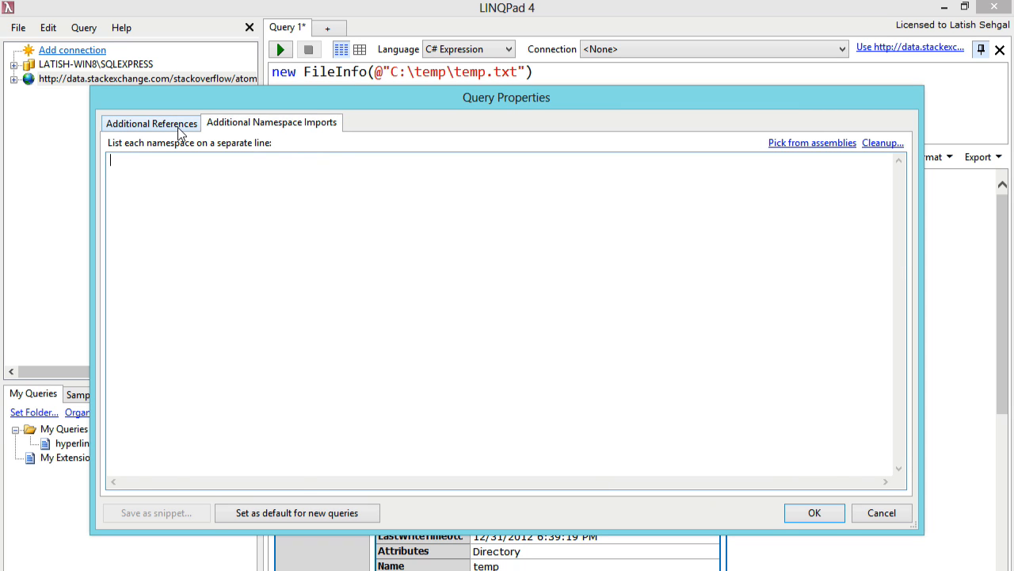
click(151, 122)
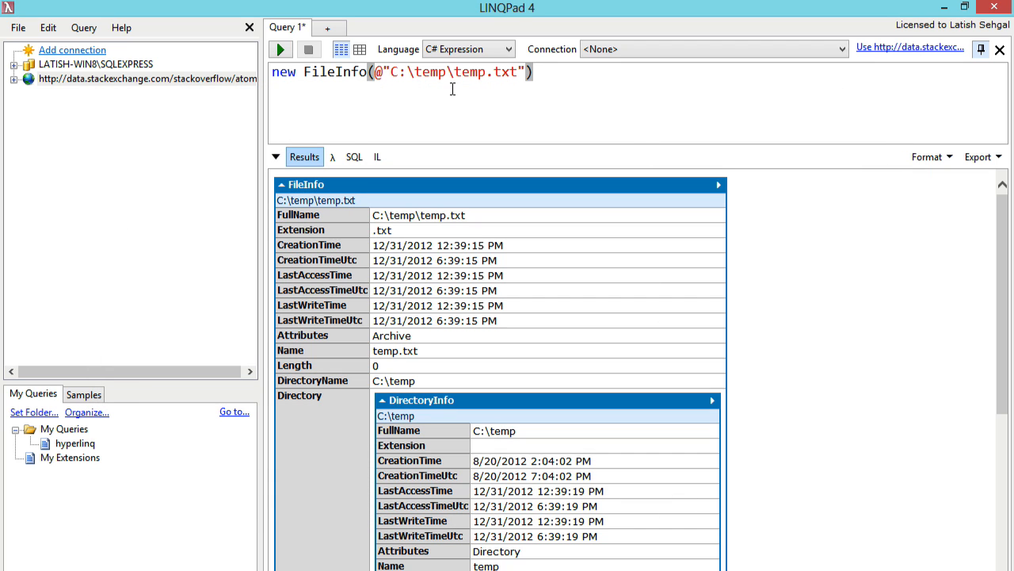
Step: Switch to C# Statements and replace all code with a foreach snippet template
text(new Form)
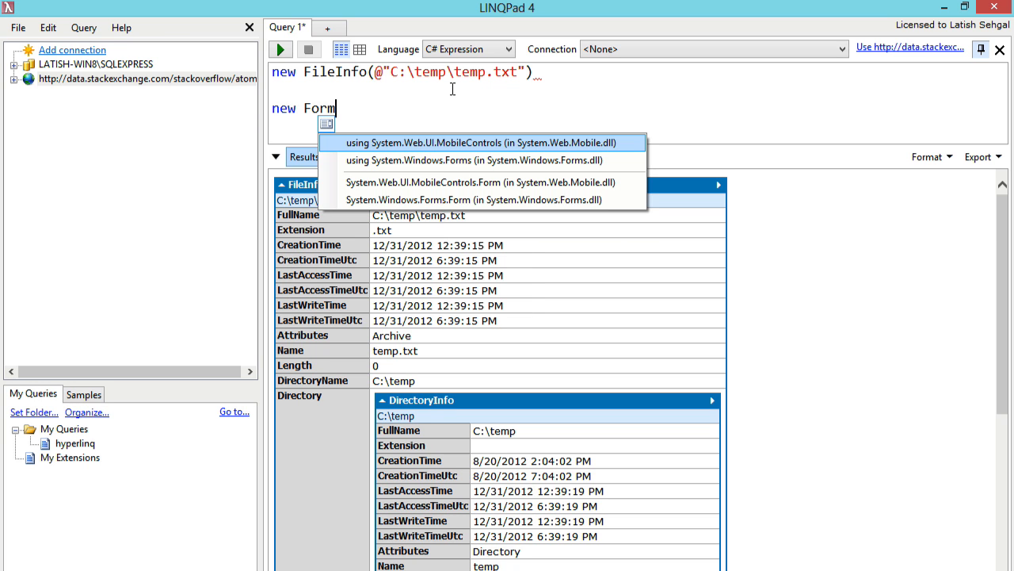
mouse_move(484, 160)
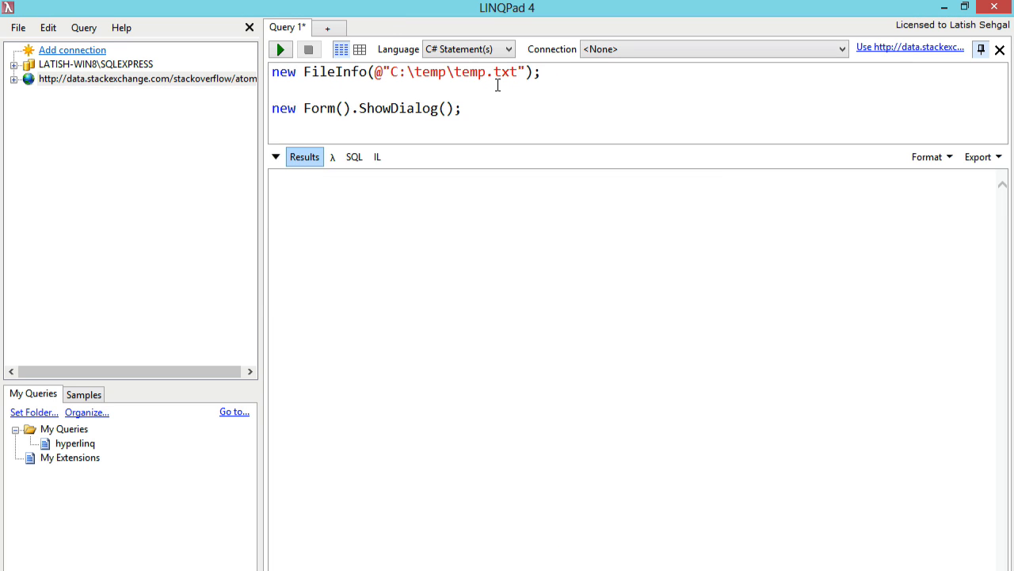
key(ctrl+a)
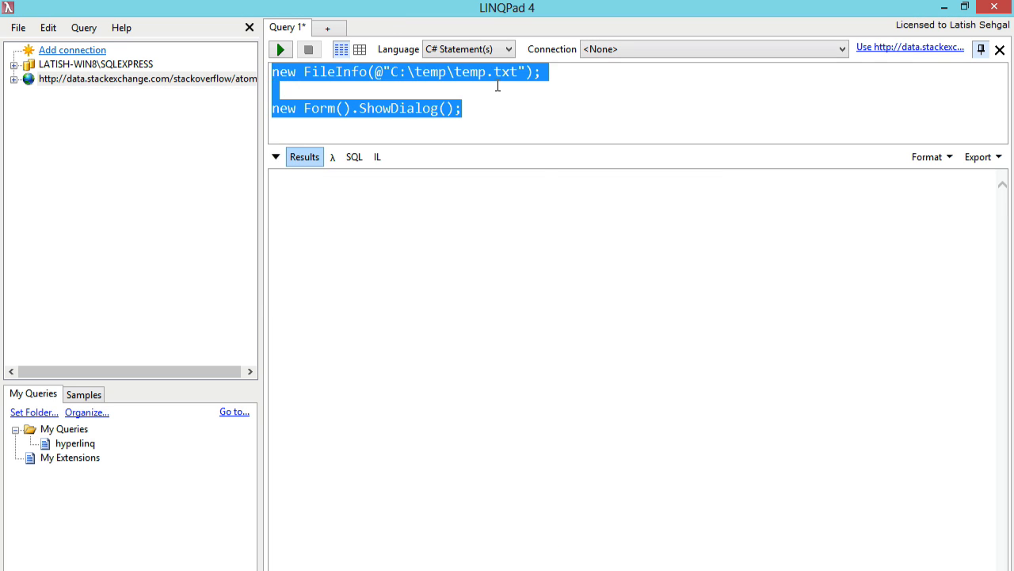
text(foreach (var element in sequence)
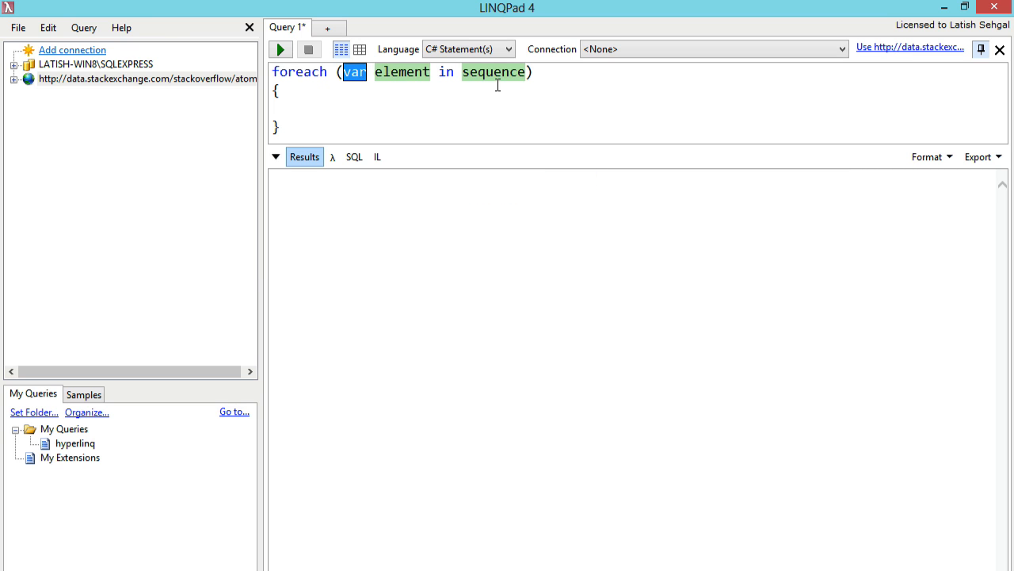
Step: Browse the Insert Snippet list of available C# code snippets
click(48, 27)
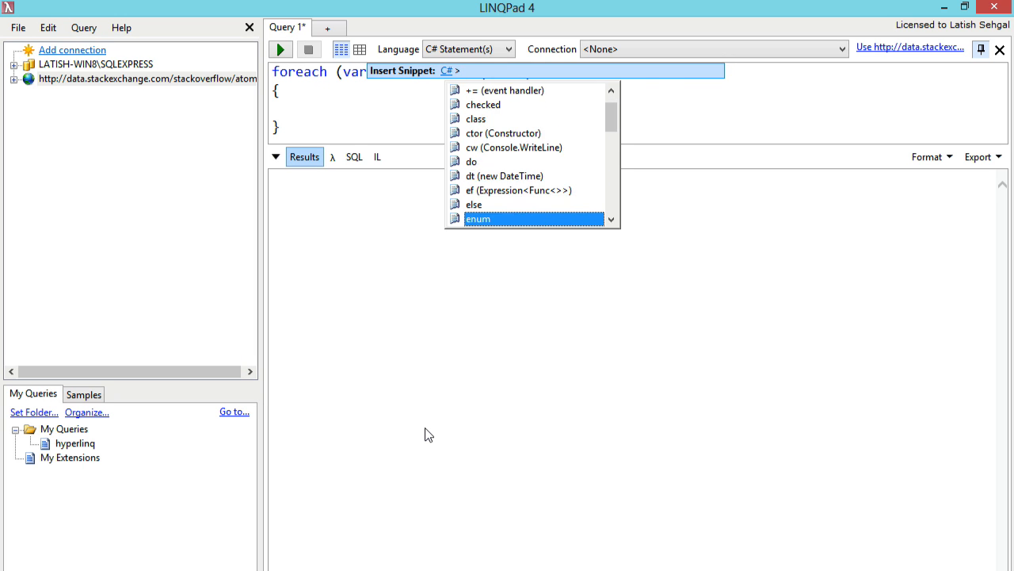
scroll(down, 3)
text(new File)
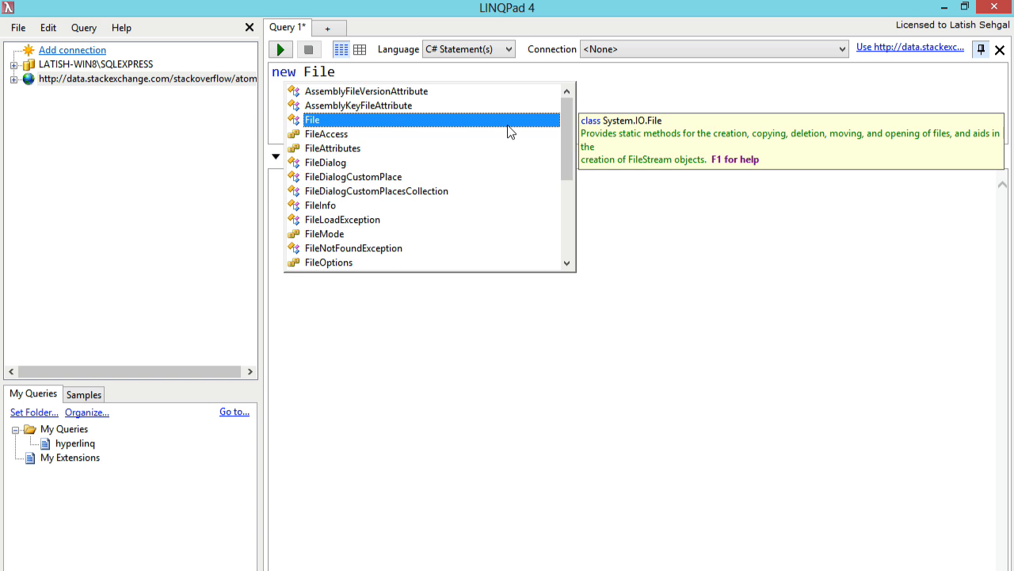
Step: Run new FileInfo(@"C:\temp\temp.txt").Dump() and return to the editor to fix the error
text(Info()
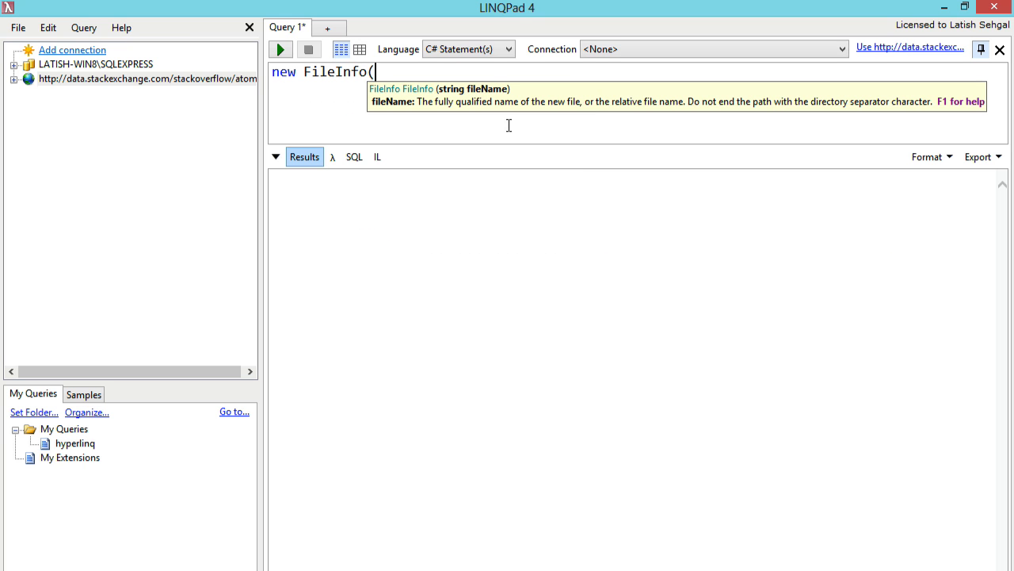
text(")
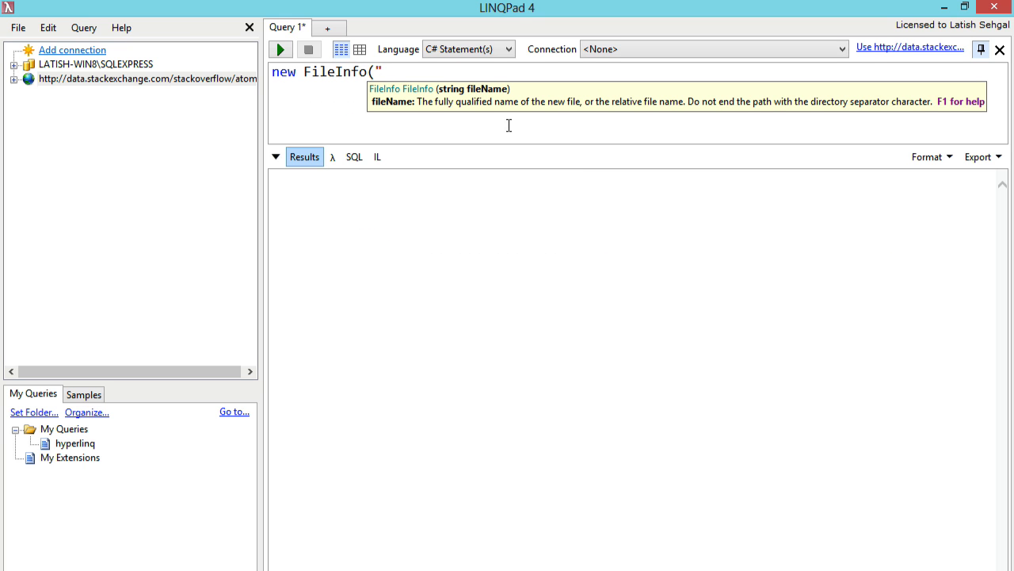
text(@"C)
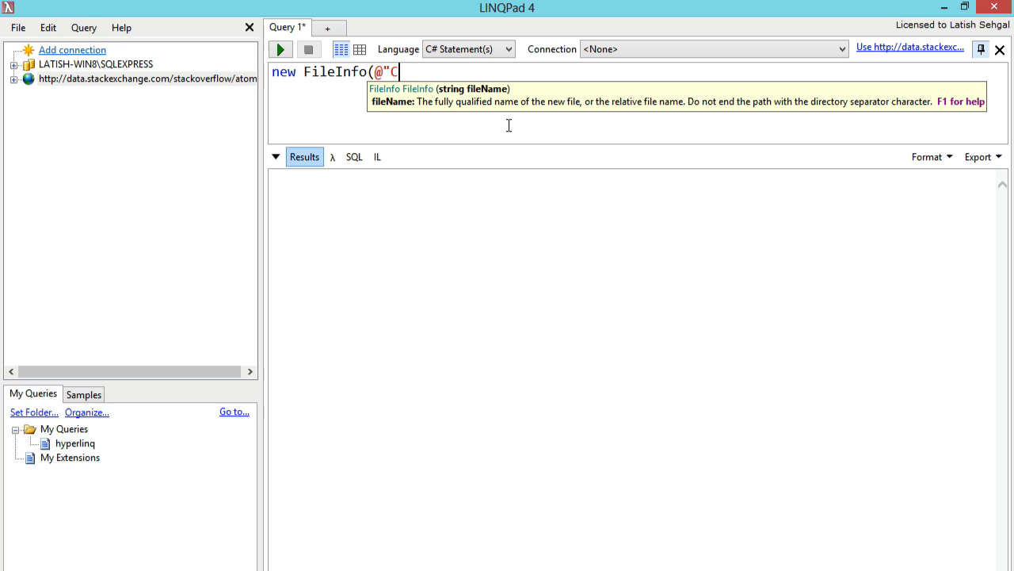
text(:\temp\te)
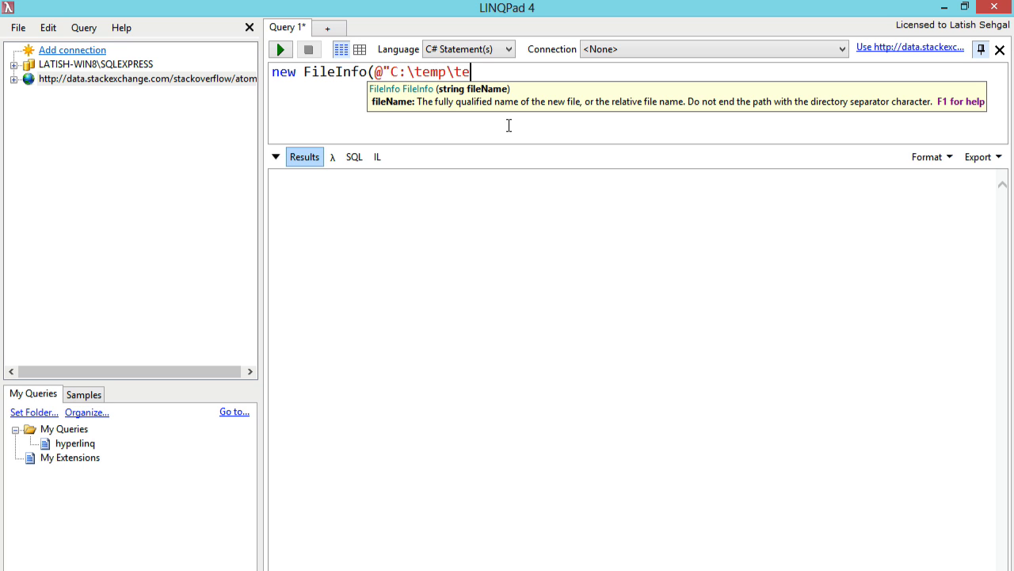
text(mp.txt)
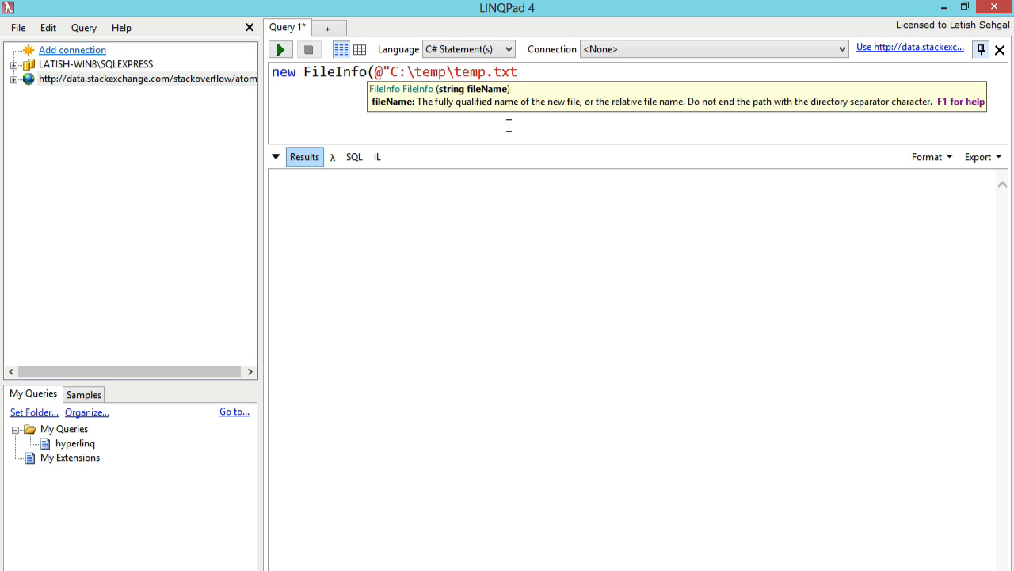
text(.Dump())
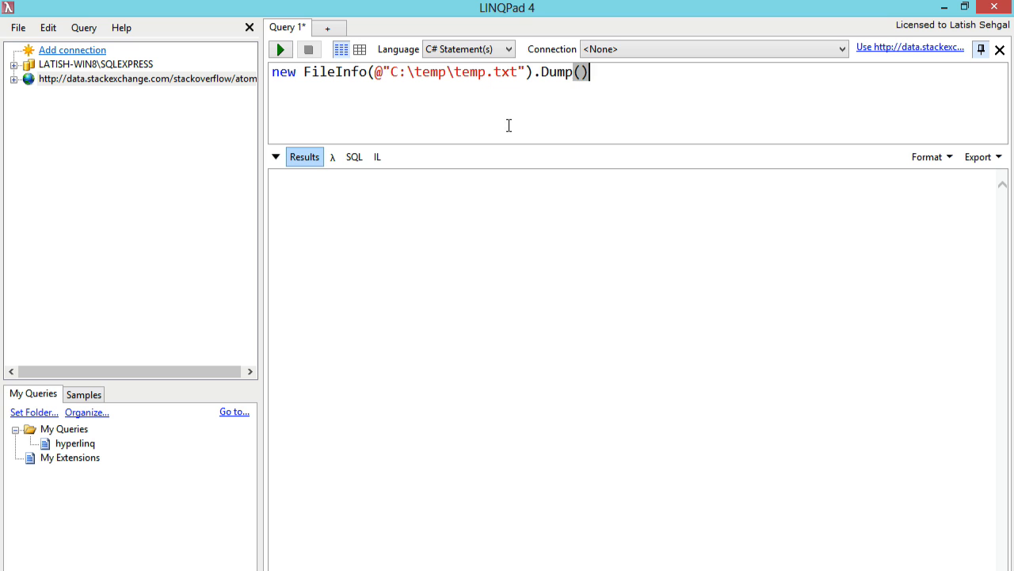
click(280, 49)
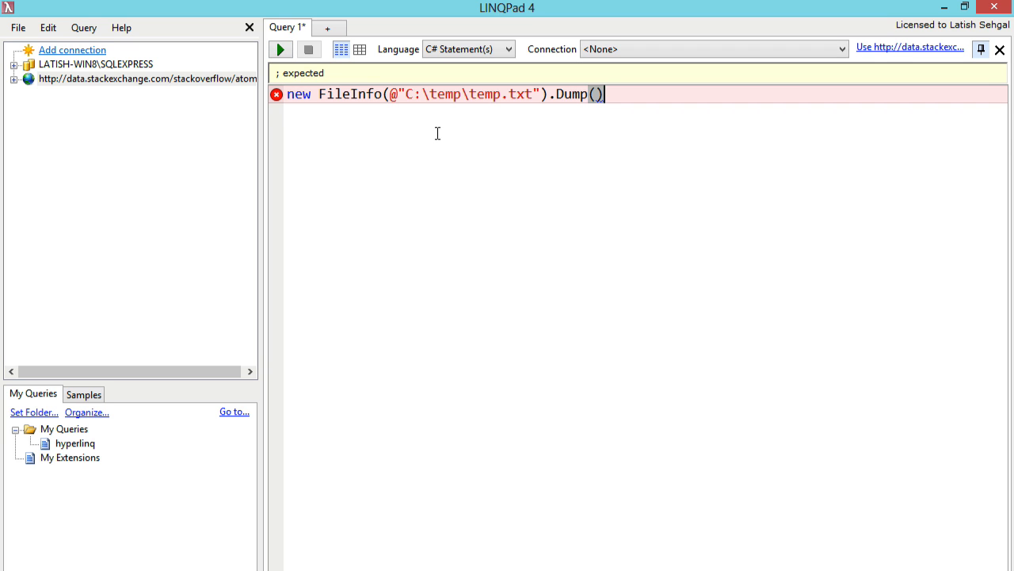
click(279, 49)
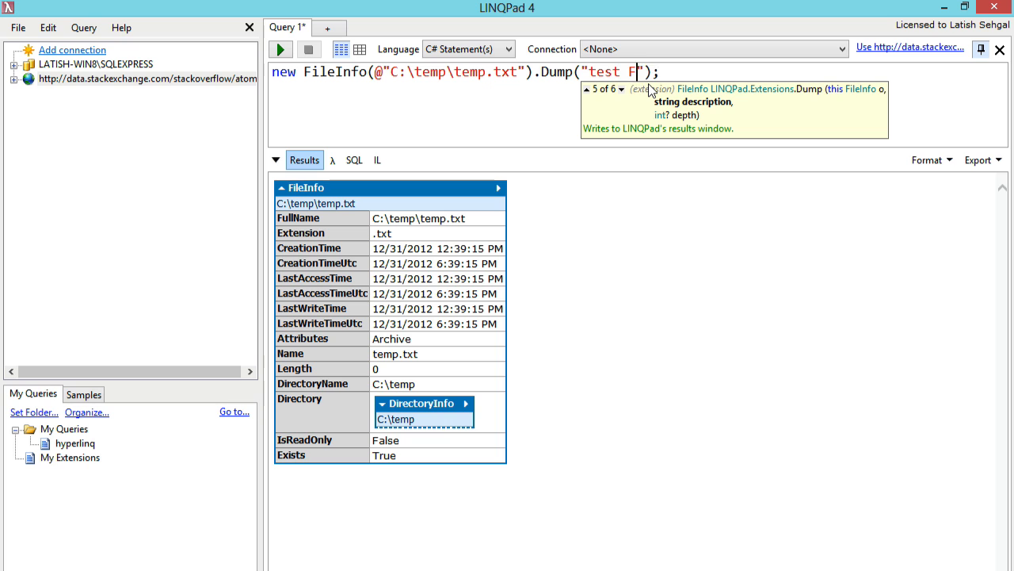
Step: Change the call to .Dump("test FileInfo", 2) and run it
text(ileInfo)
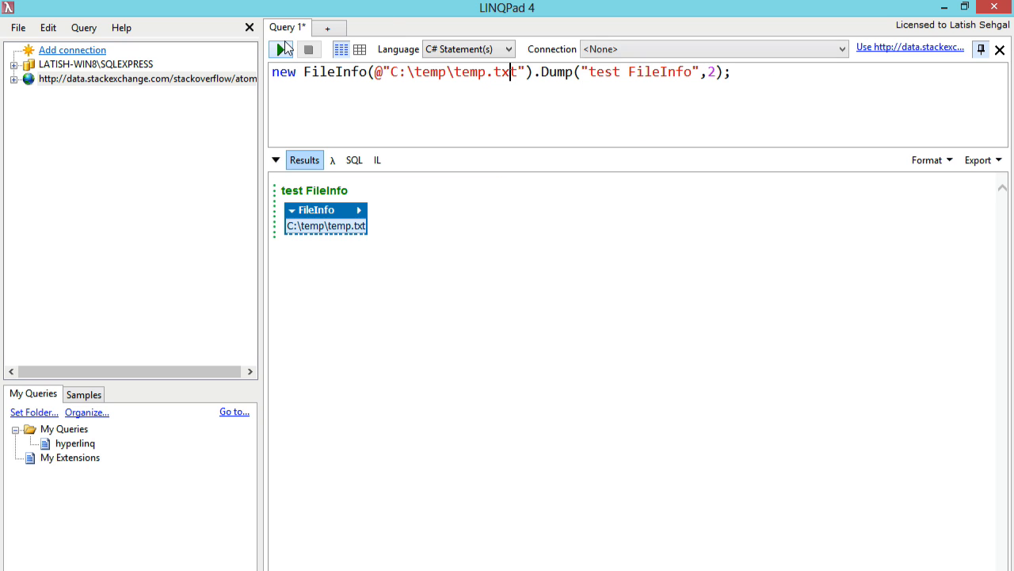
click(280, 49)
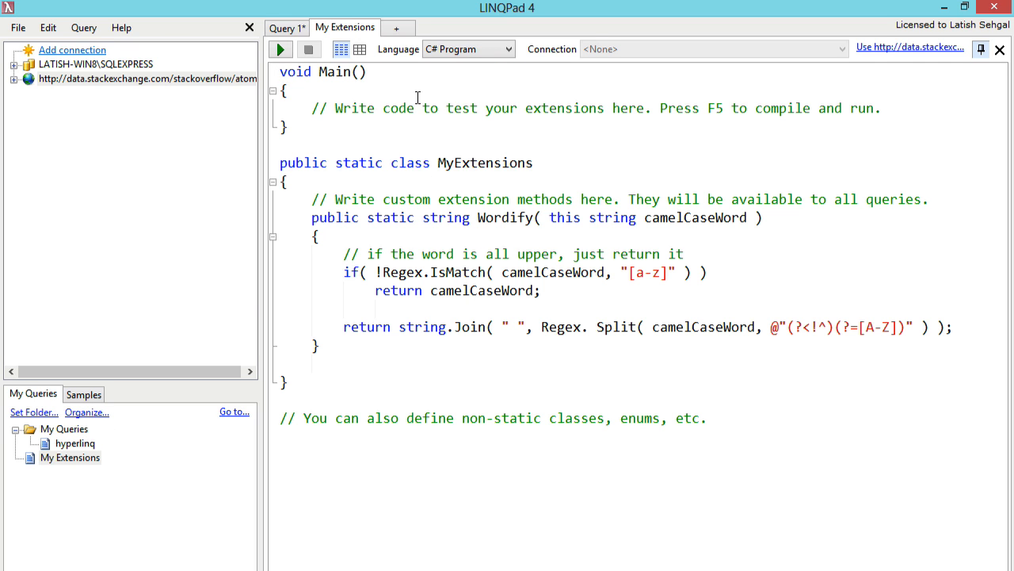
Step: Switch from My Extensions back to the Query 1 tab
click(286, 27)
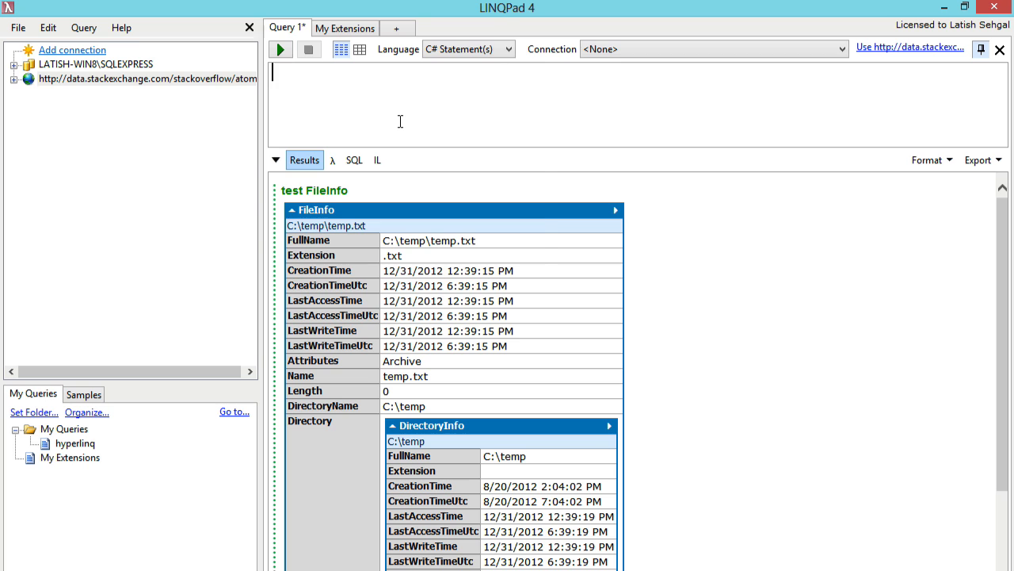
Step: Run Util.Cmd("dir") to list the folder, then rerun it with ipconfig
text(Util.)
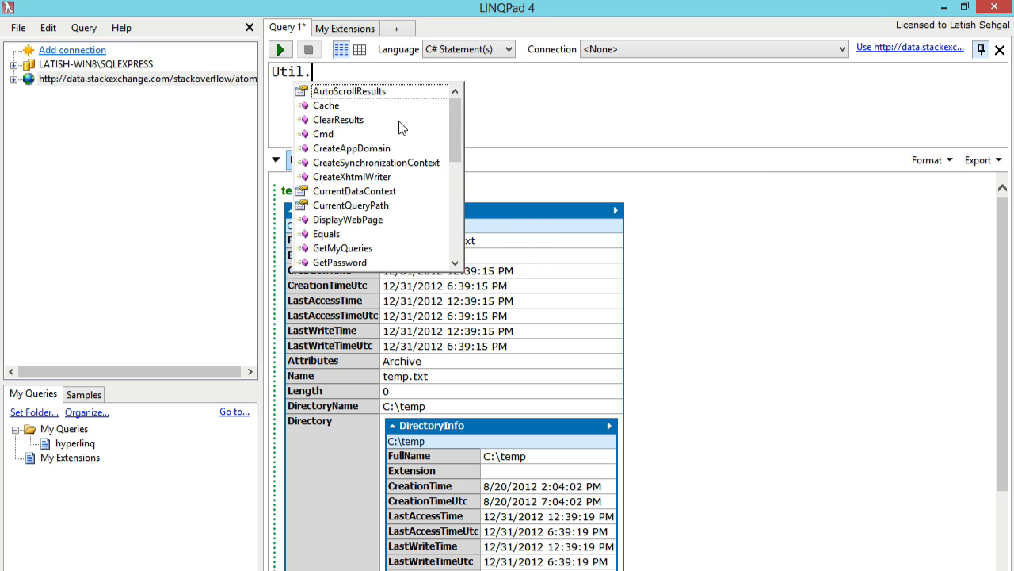
text(Cmd)
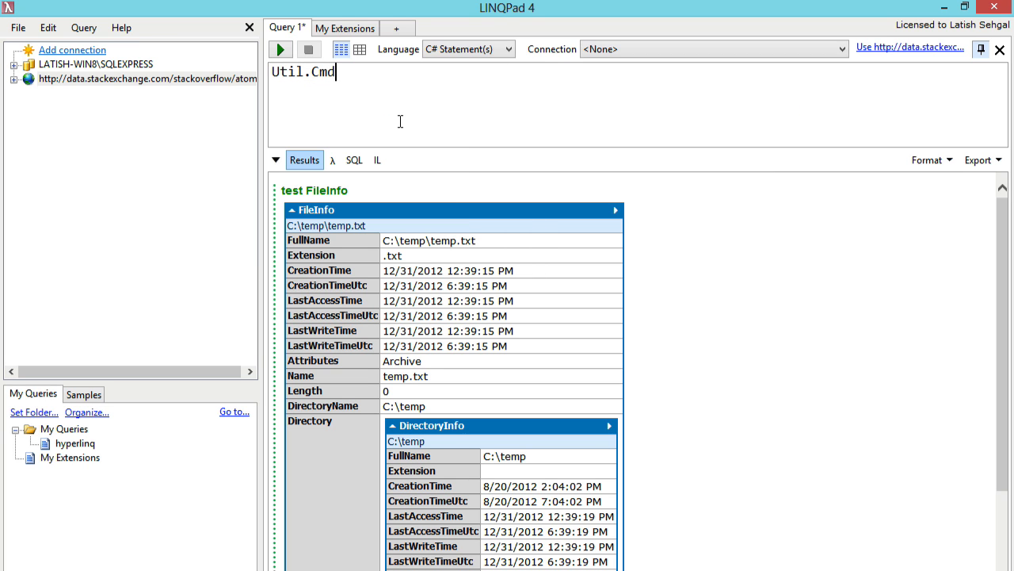
text(()
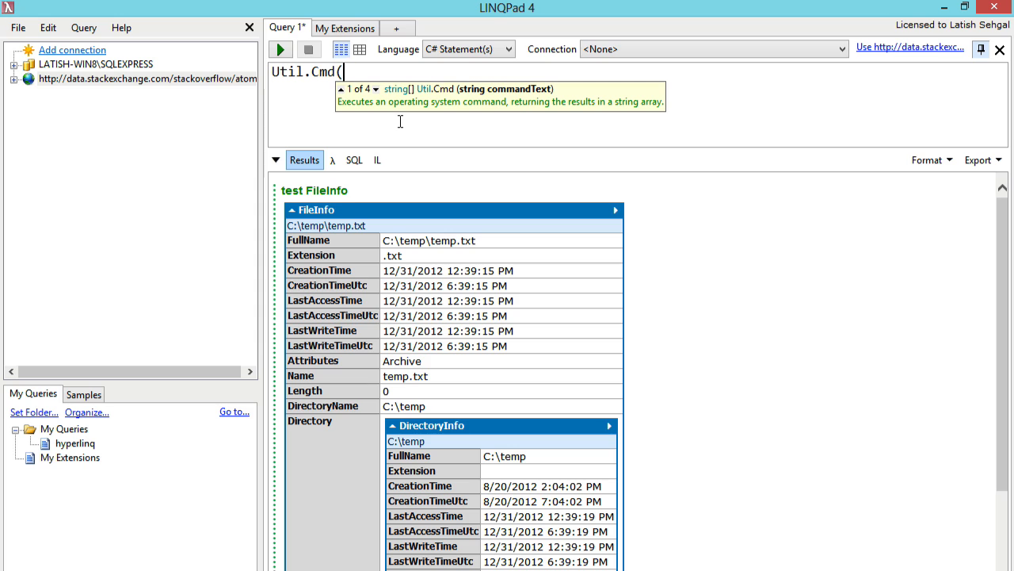
text("");)
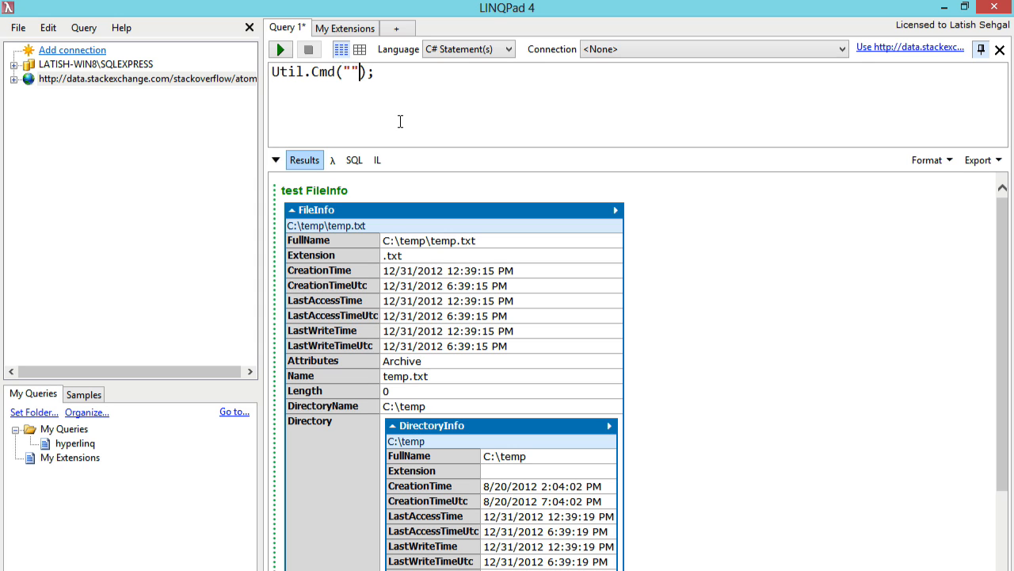
text(dir)
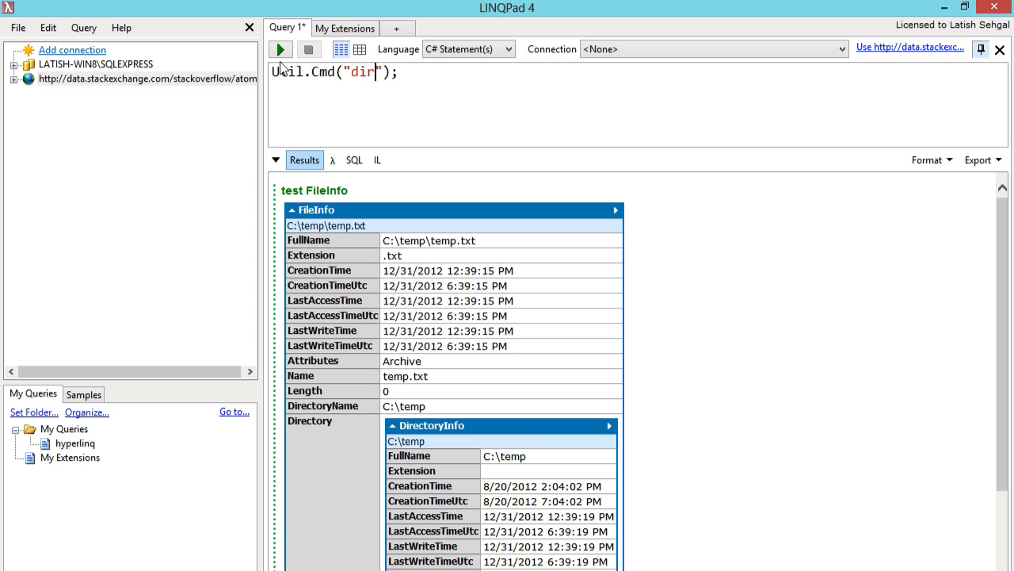
click(280, 49)
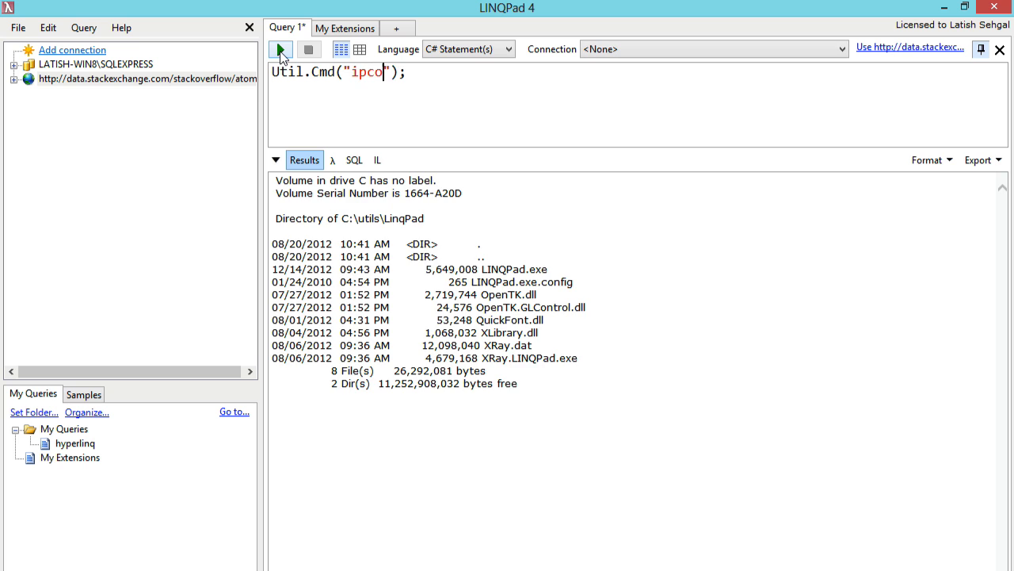
text(nfig)
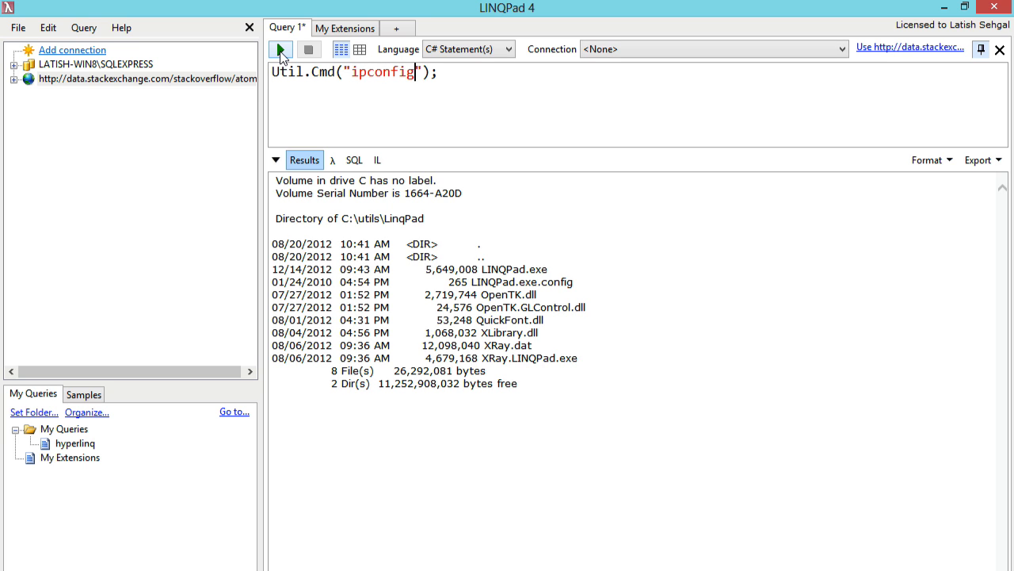
click(281, 49)
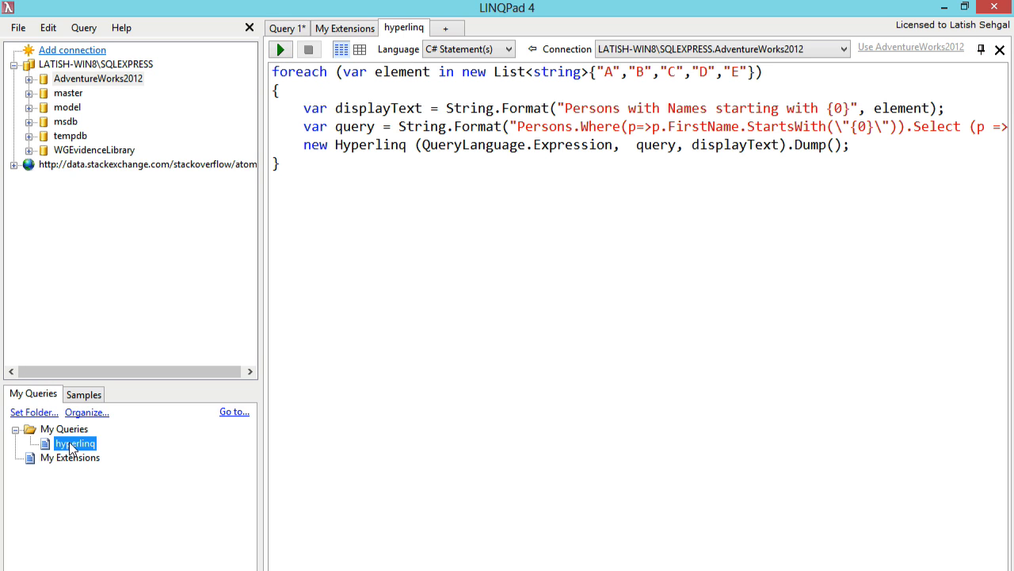
Step: Run the saved hyperlinq query and open its 'Persons with Names starting with A' link
click(360, 145)
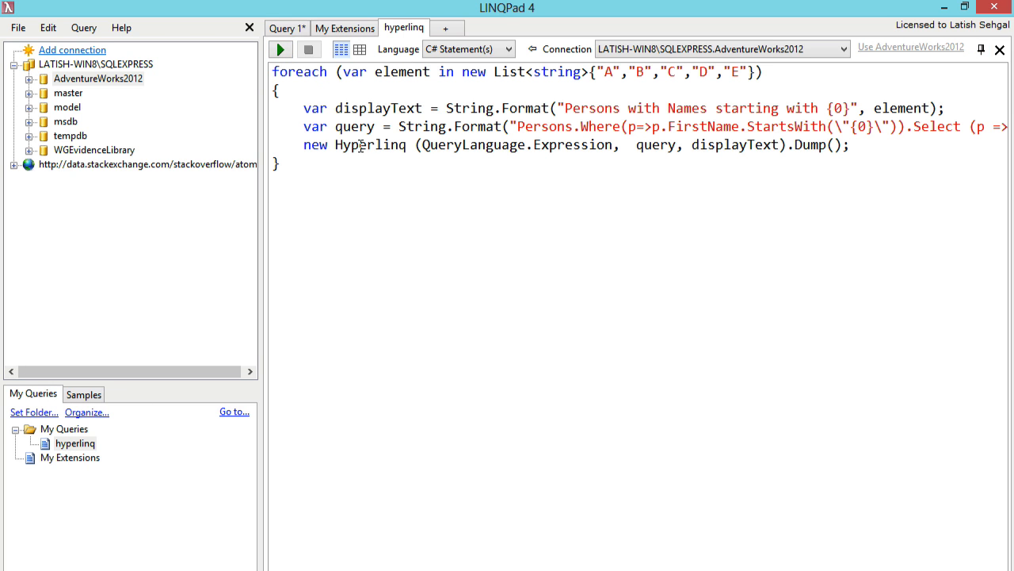
click(279, 49)
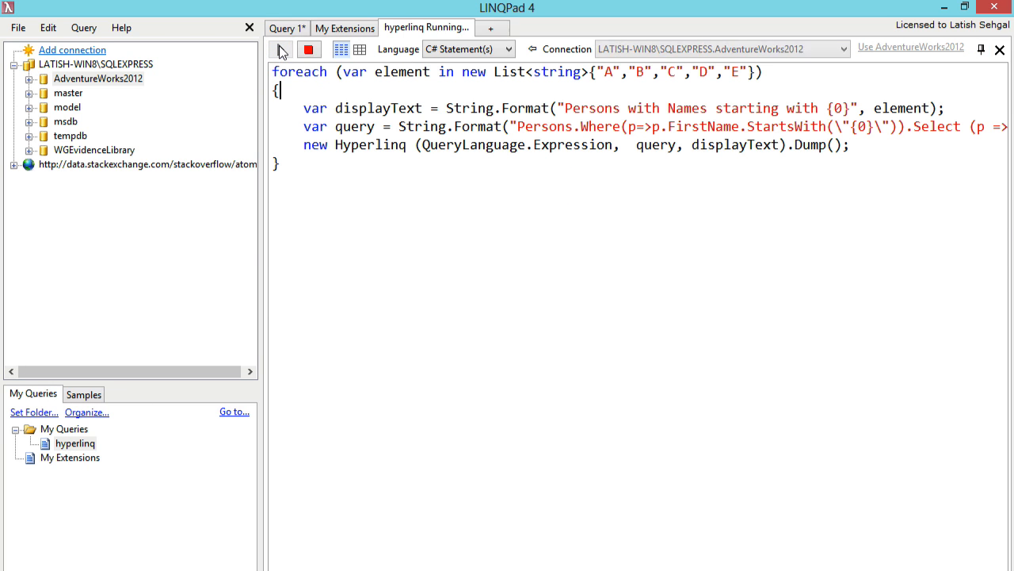
click(281, 49)
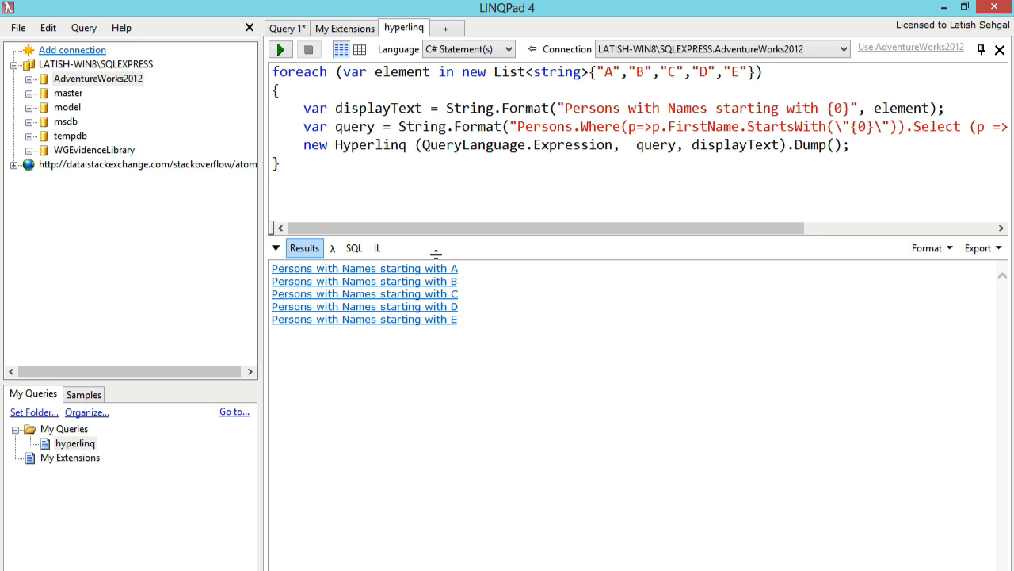
click(363, 268)
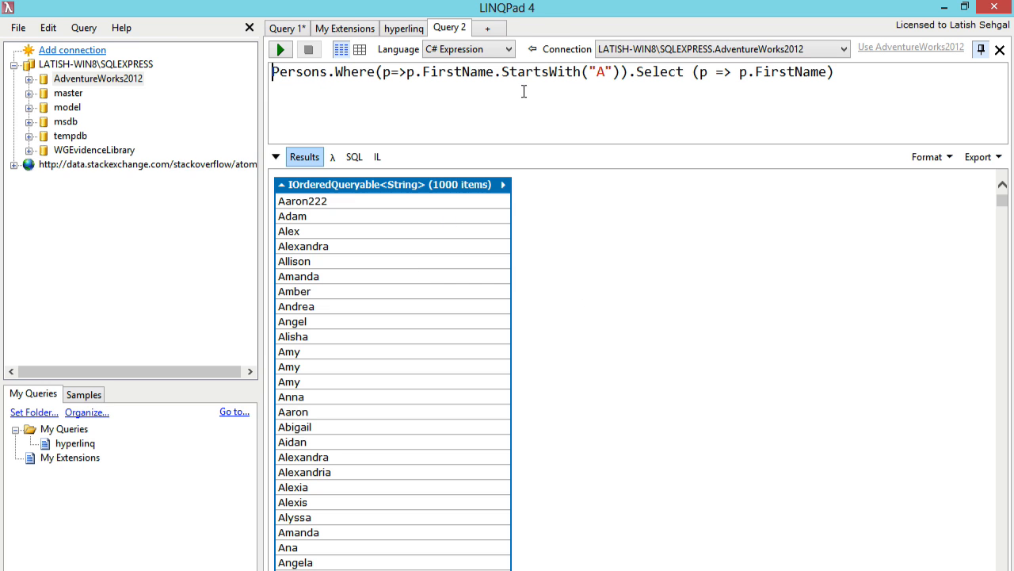
click(402, 28)
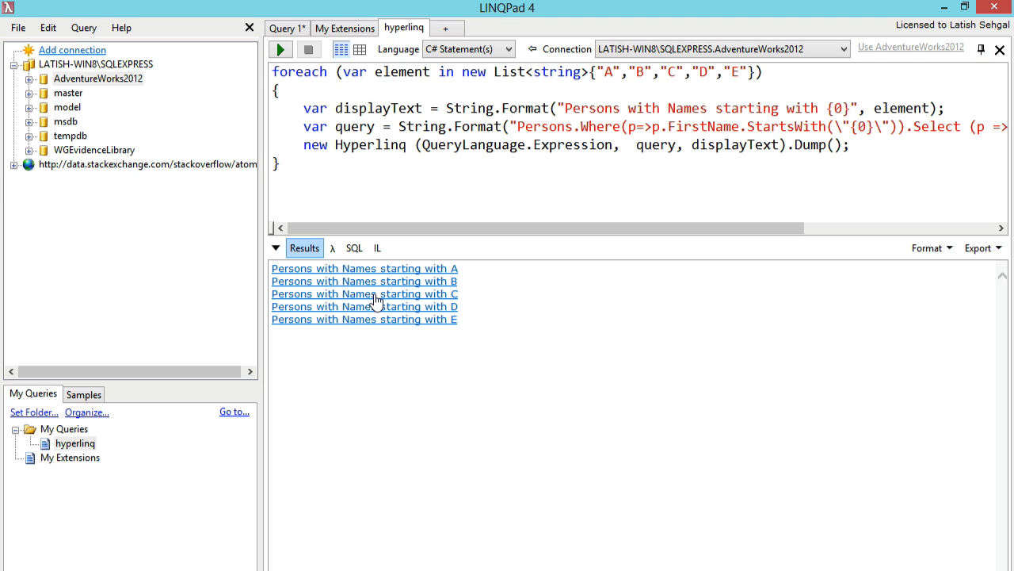
Step: Browse the downloadable sample libraries, then cancel the dialog
click(83, 393)
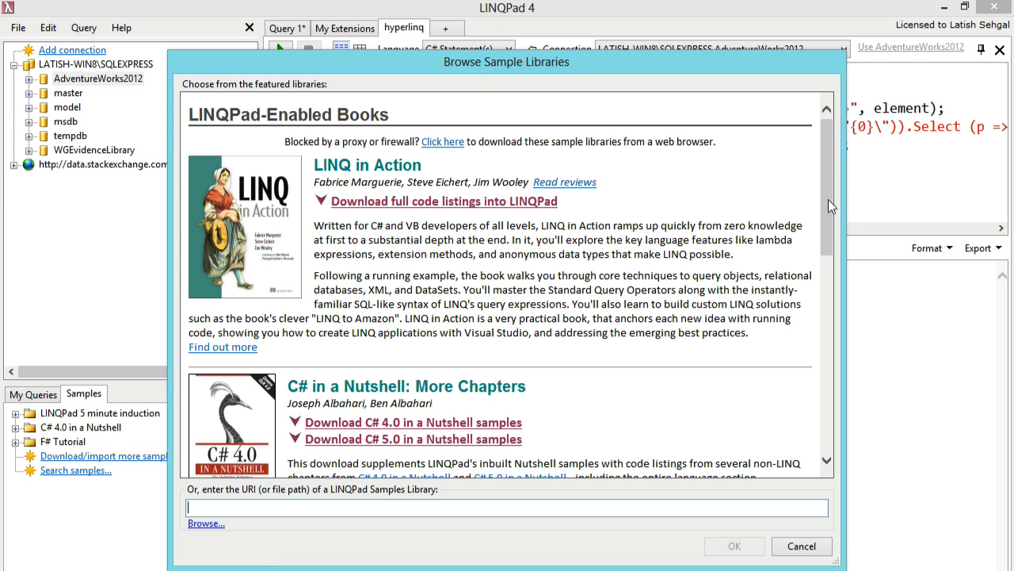
scroll(down, 3)
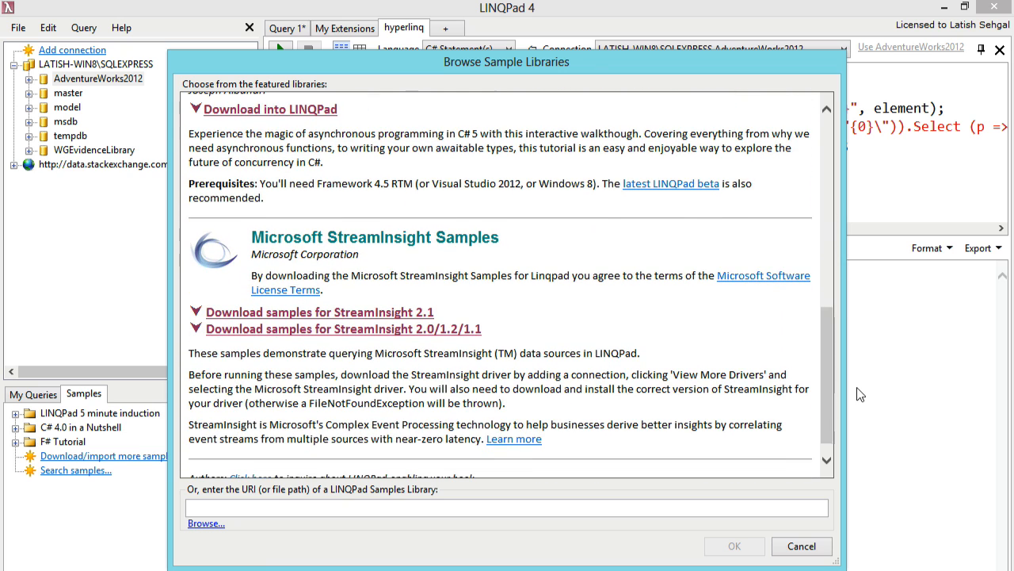
click(801, 545)
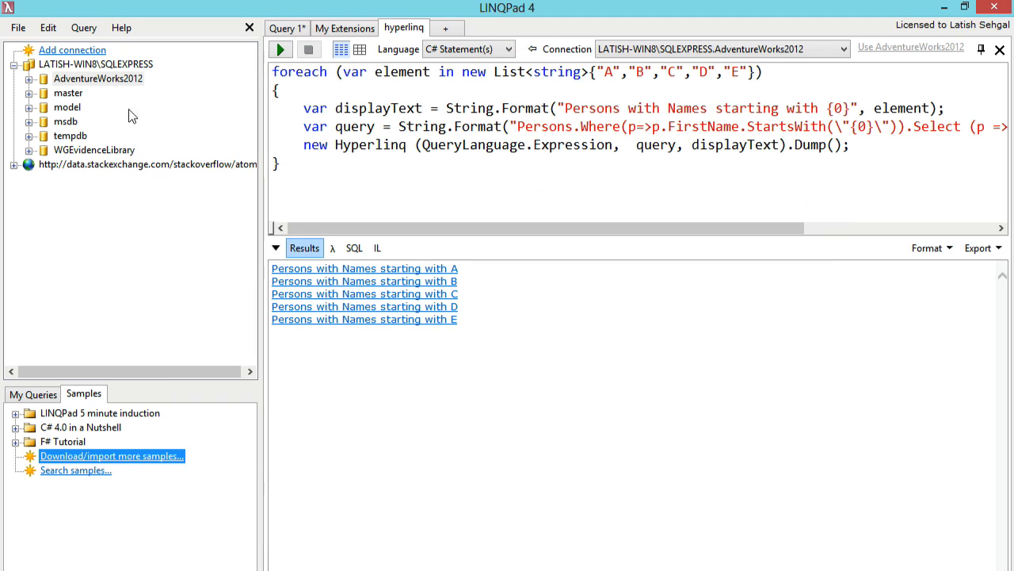
click(48, 28)
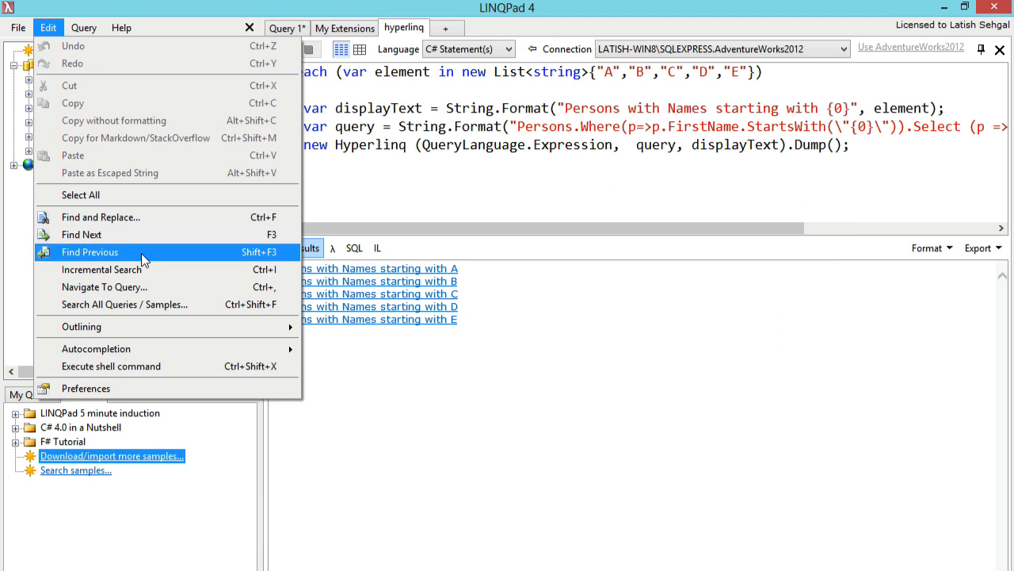
Step: Search all queries and samples for OrderBy and scroll through the matches
click(125, 305)
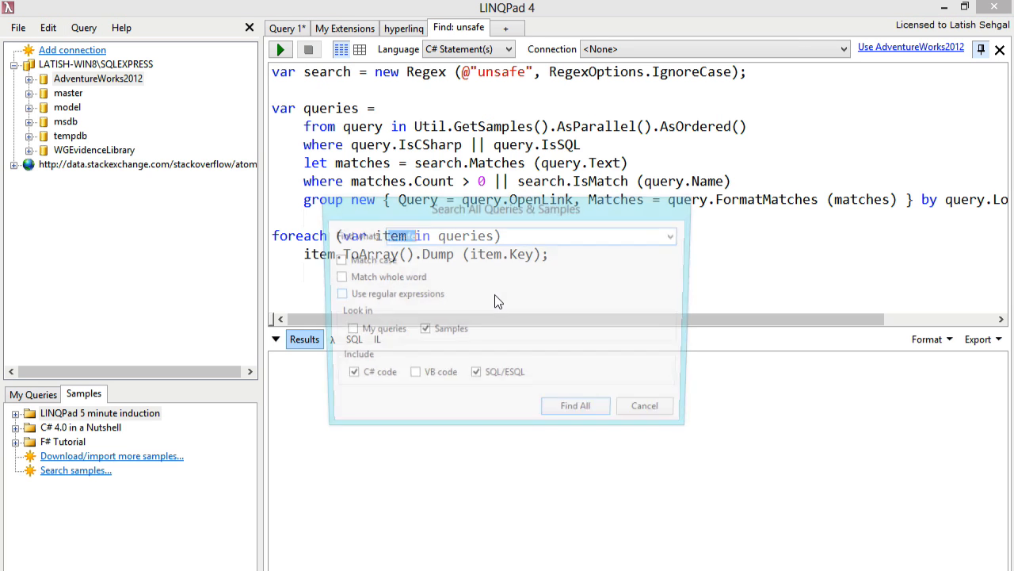
text(Orde)
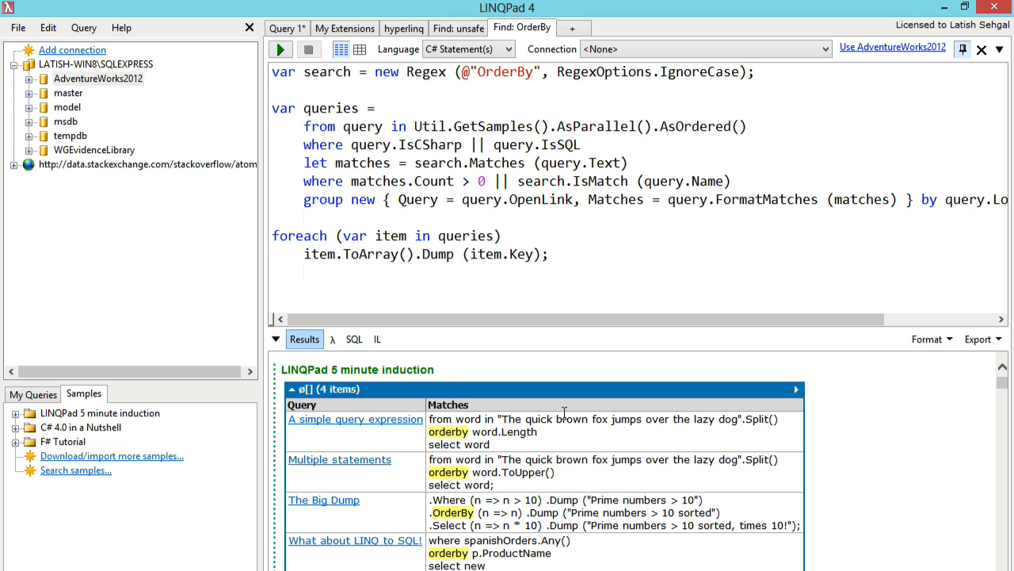
mouse_move(912, 430)
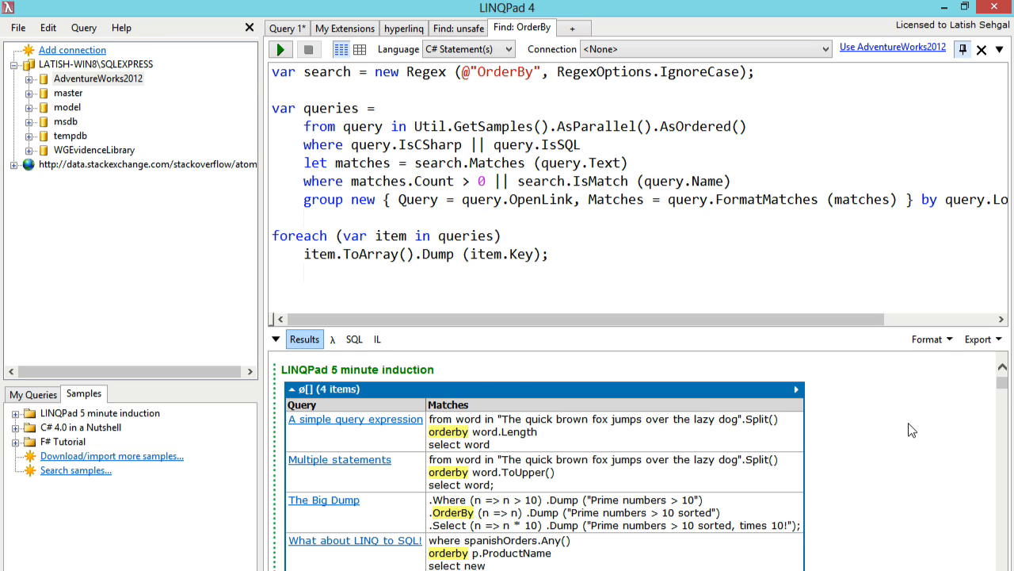
scroll(down, 3)
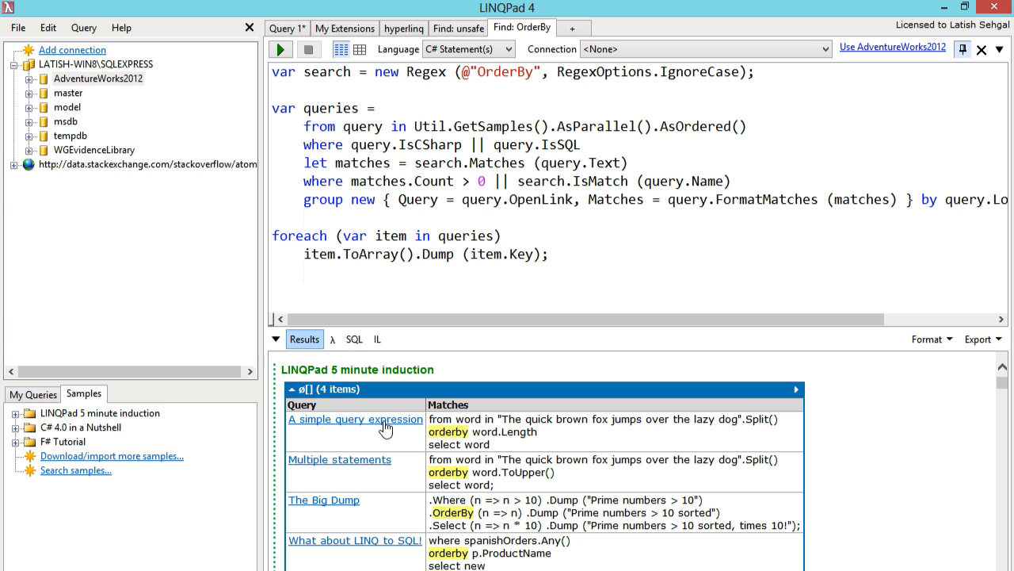
mouse_move(349, 506)
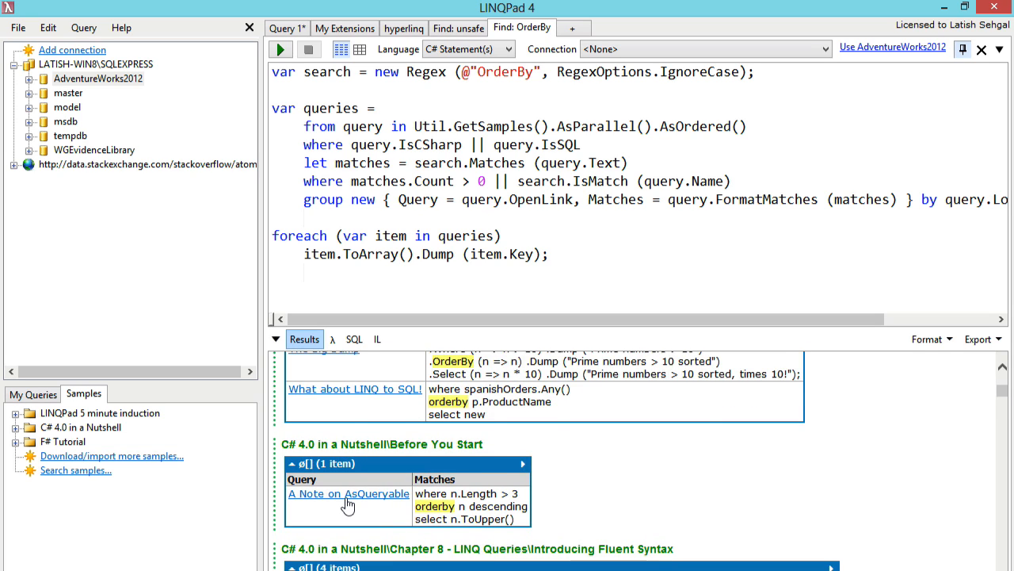
scroll(down, 3)
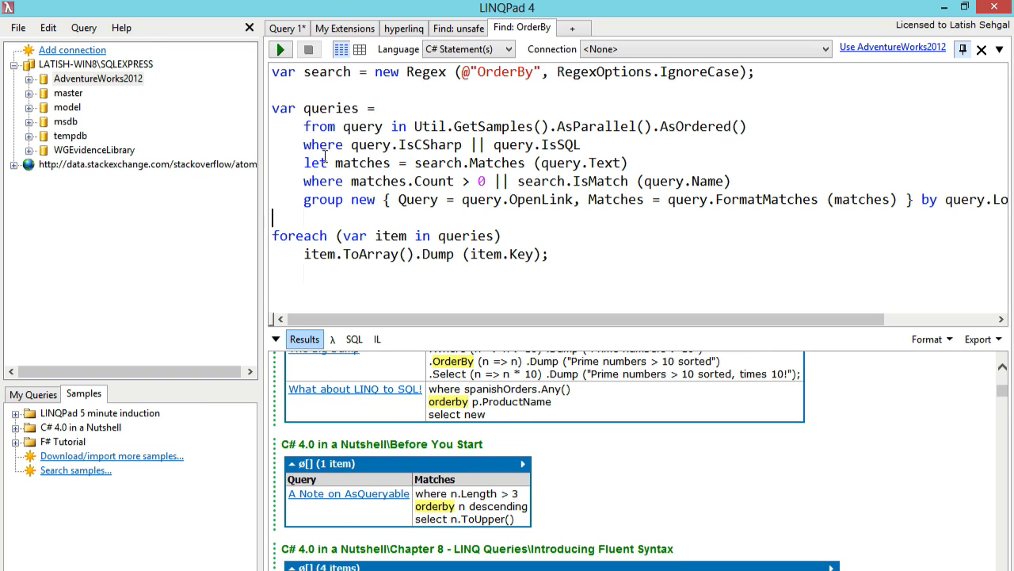
Step: Use Navigate To Query with 'hy' to find the hyperlinq query
click(48, 27)
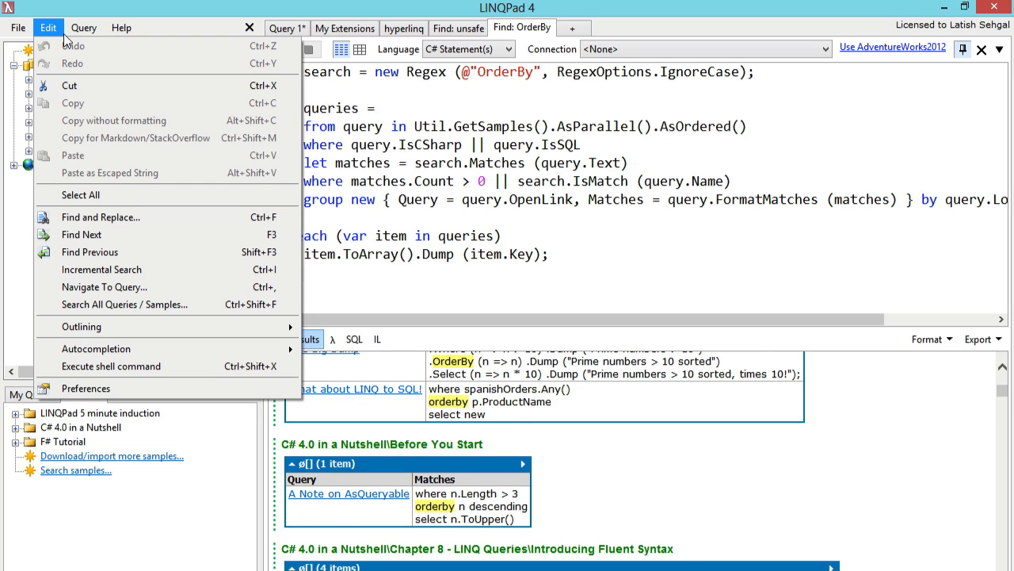
click(104, 287)
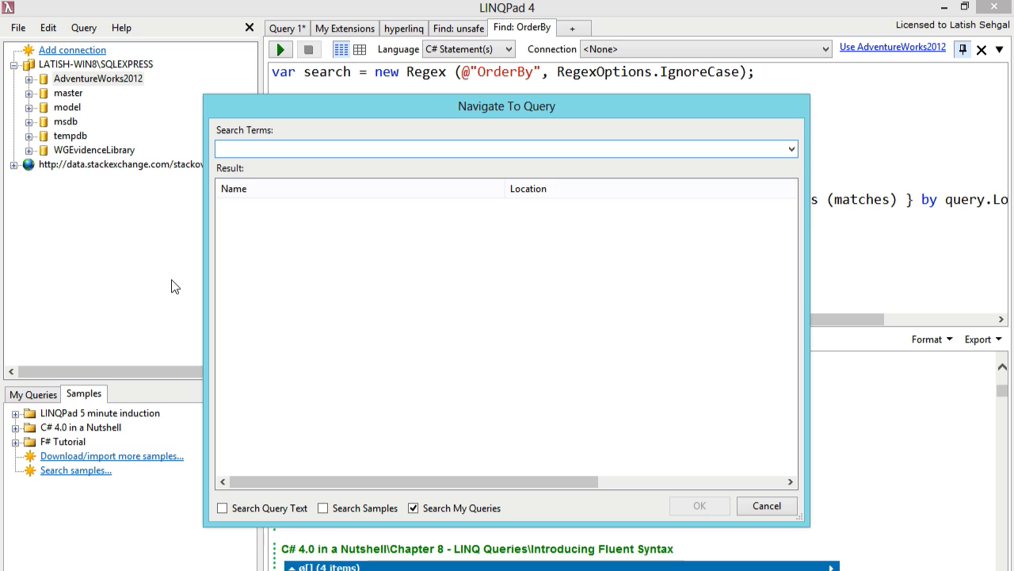
text(hy)
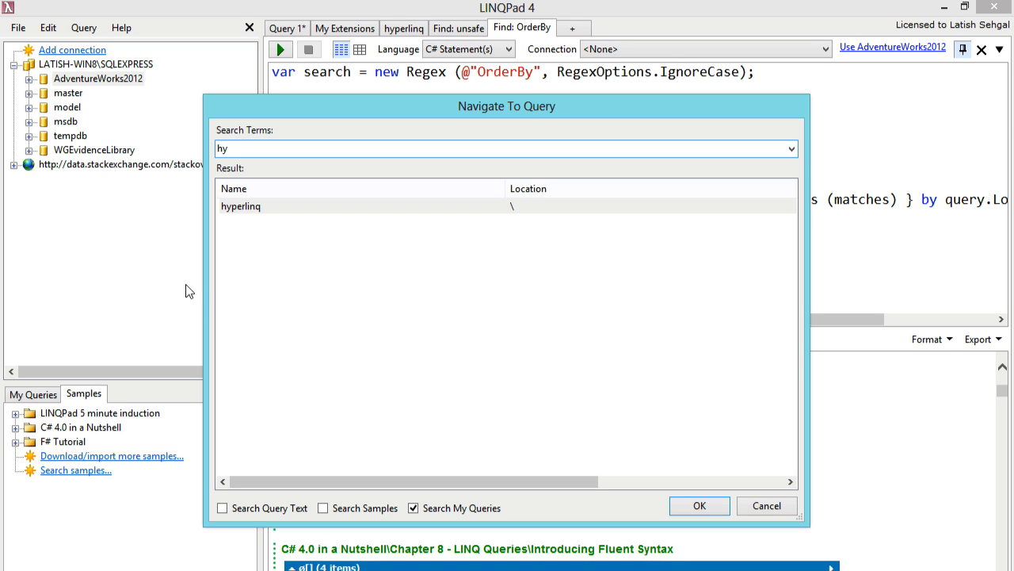